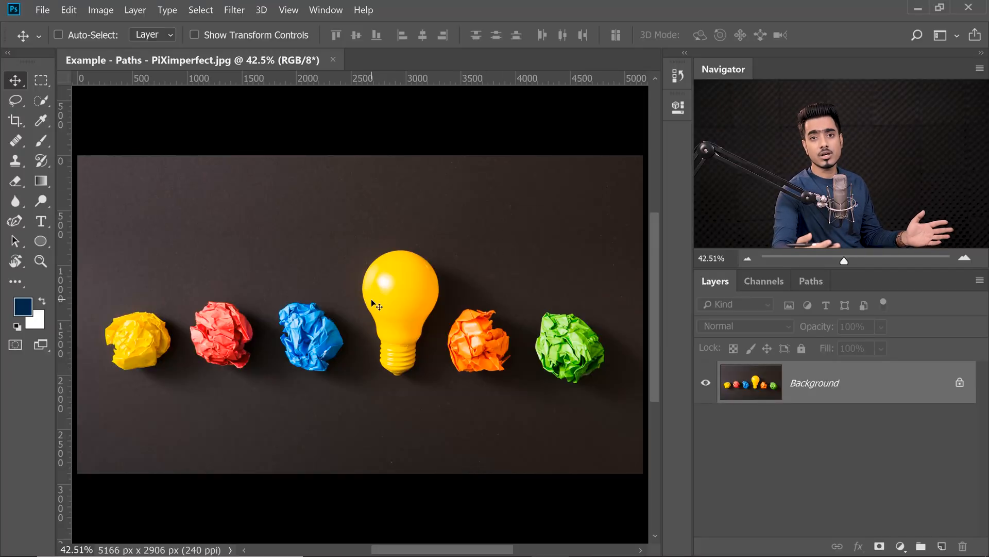
pyautogui.moveTo(445, 256)
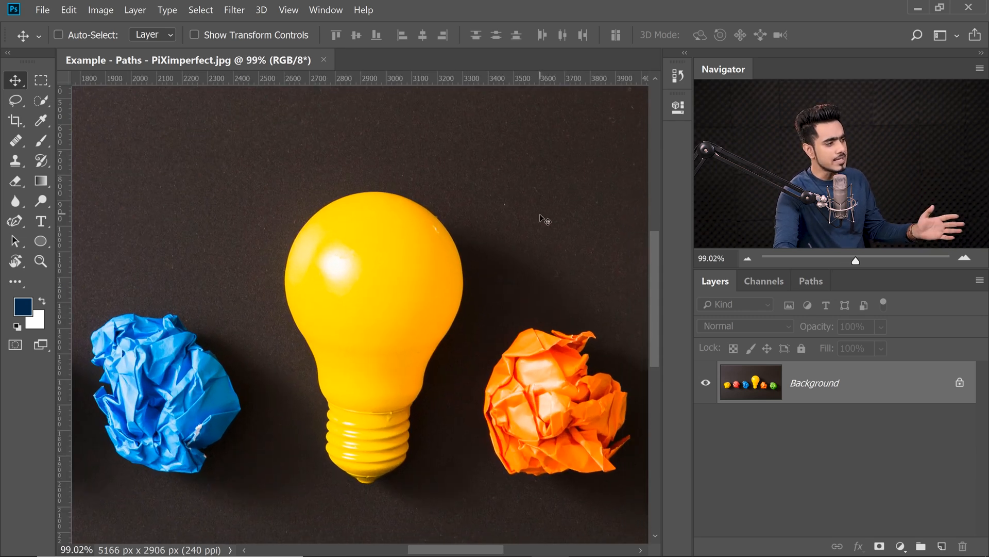
pyautogui.moveTo(505, 281)
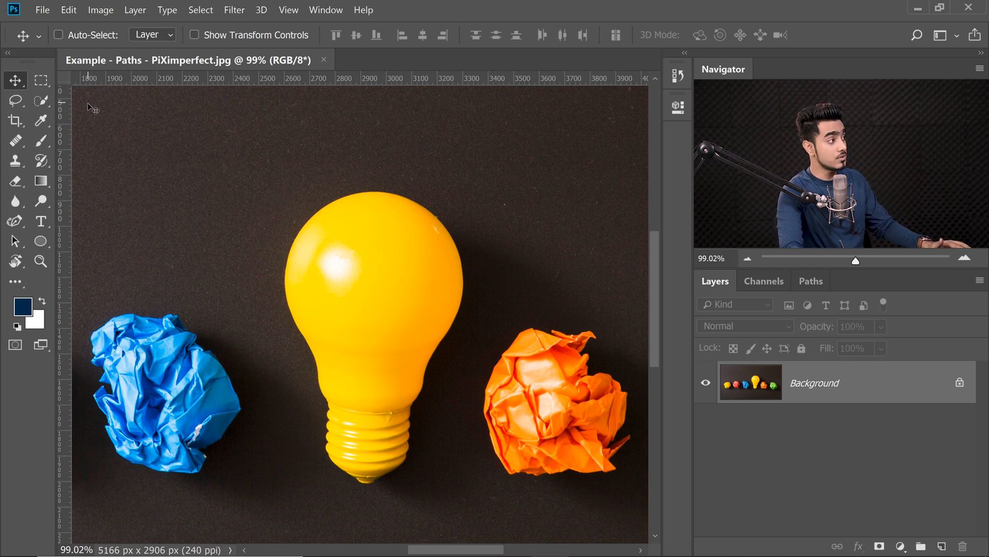
# Trace the yellow light bulb's edge with a selection tool
pyautogui.click(15, 101)
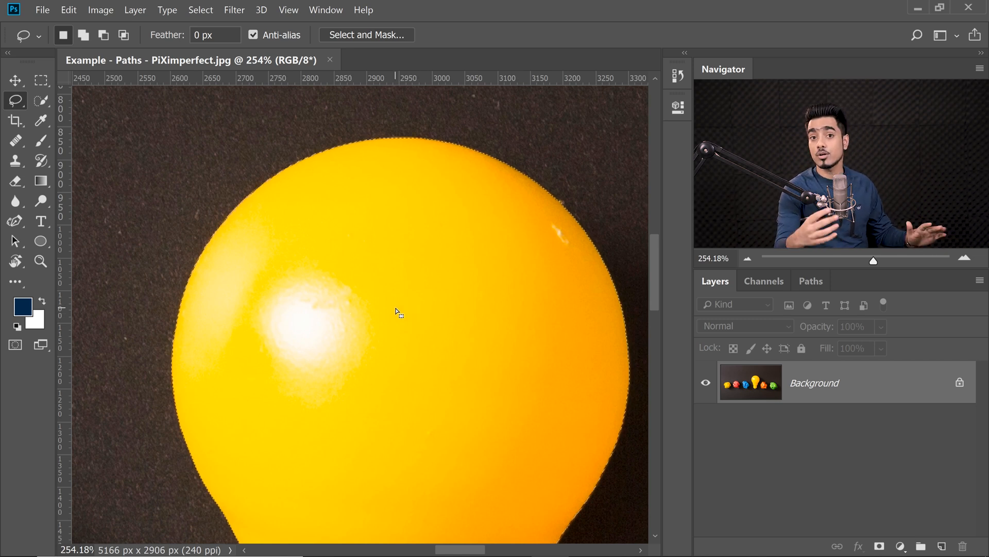
pyautogui.moveTo(391, 323)
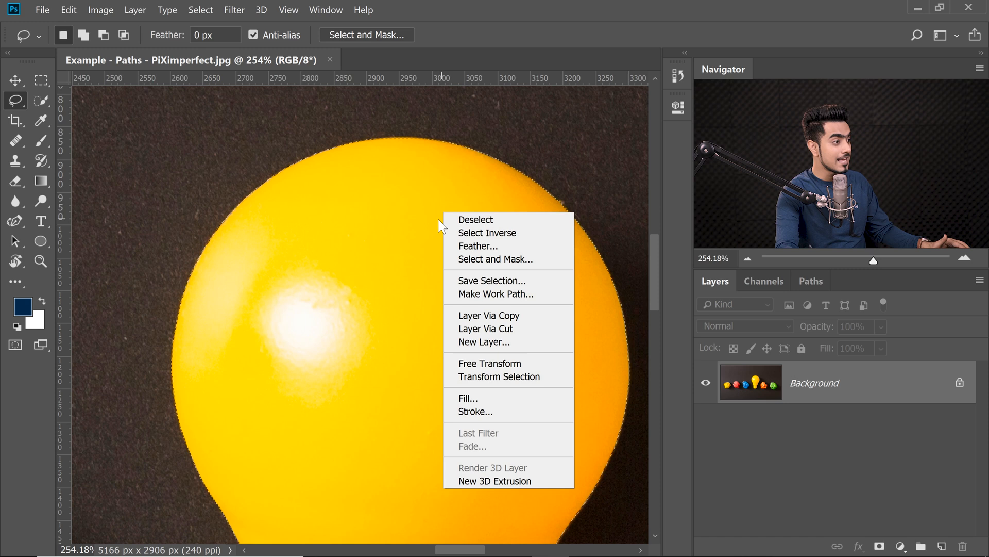
pyautogui.moveTo(491, 293)
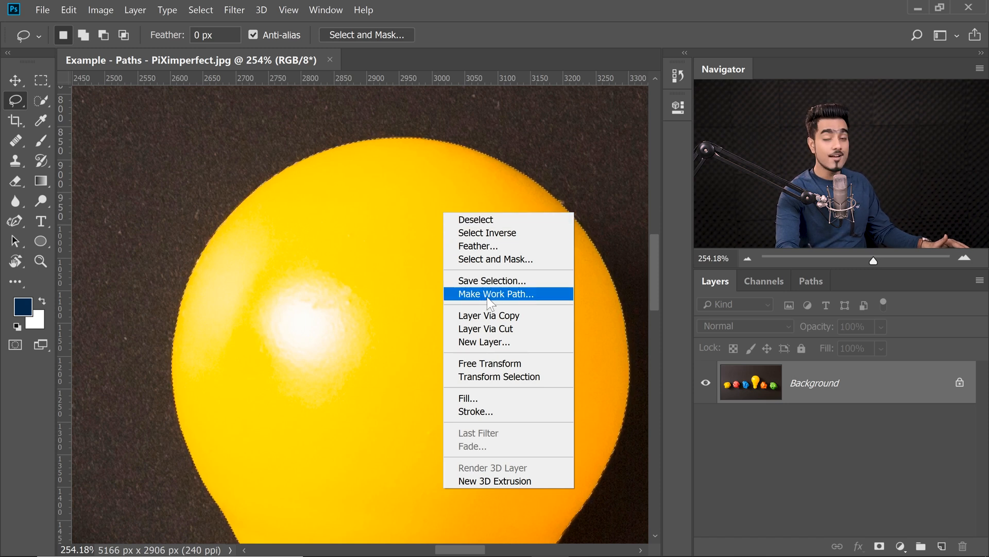
# Convert the bulb selection into a work path at 10-pixel tolerance
pyautogui.click(494, 294)
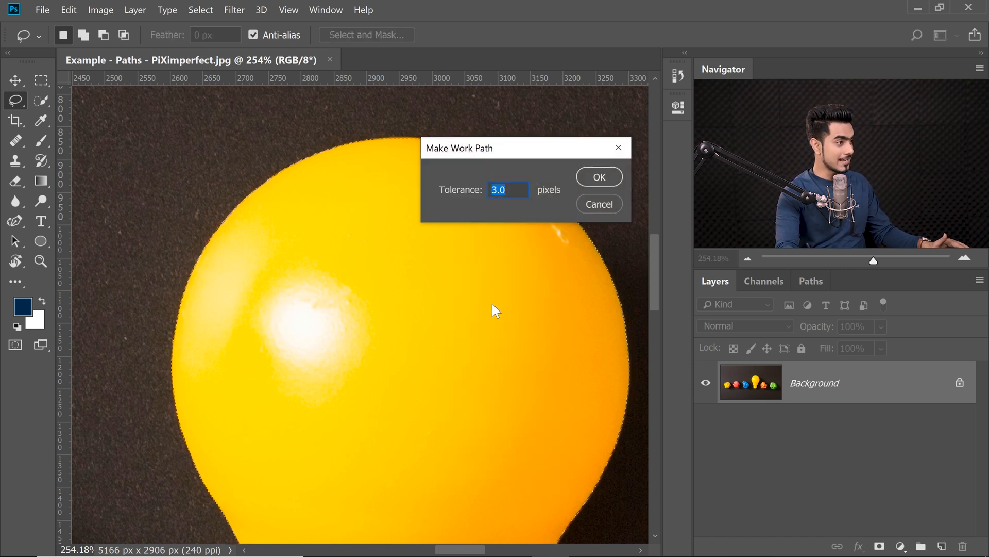
pyautogui.moveTo(492, 280)
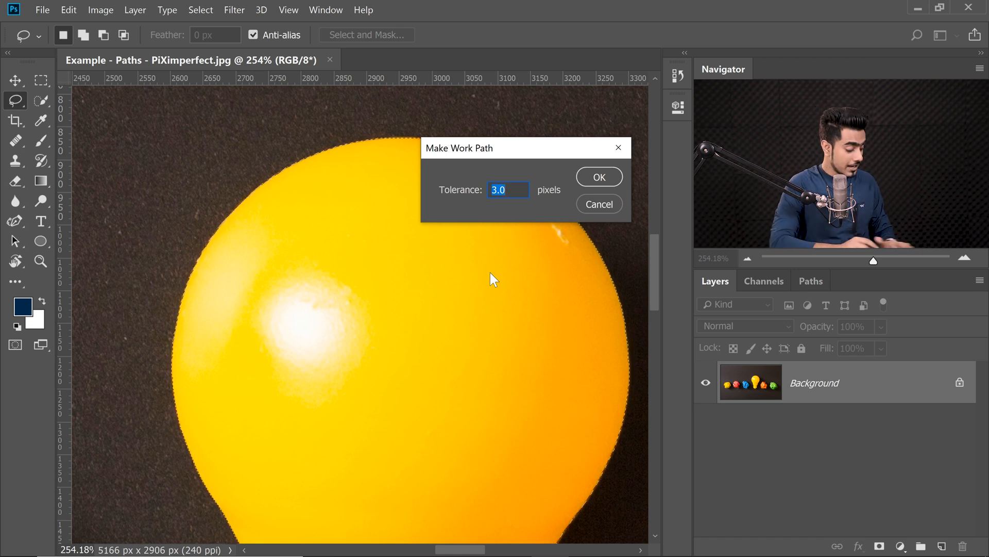
pyautogui.write('10')
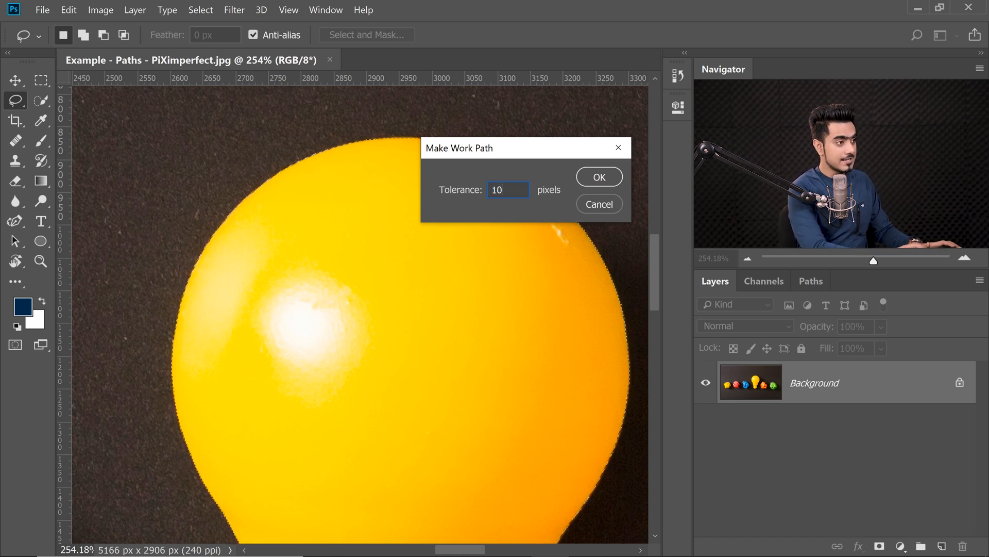
pyautogui.moveTo(598, 196)
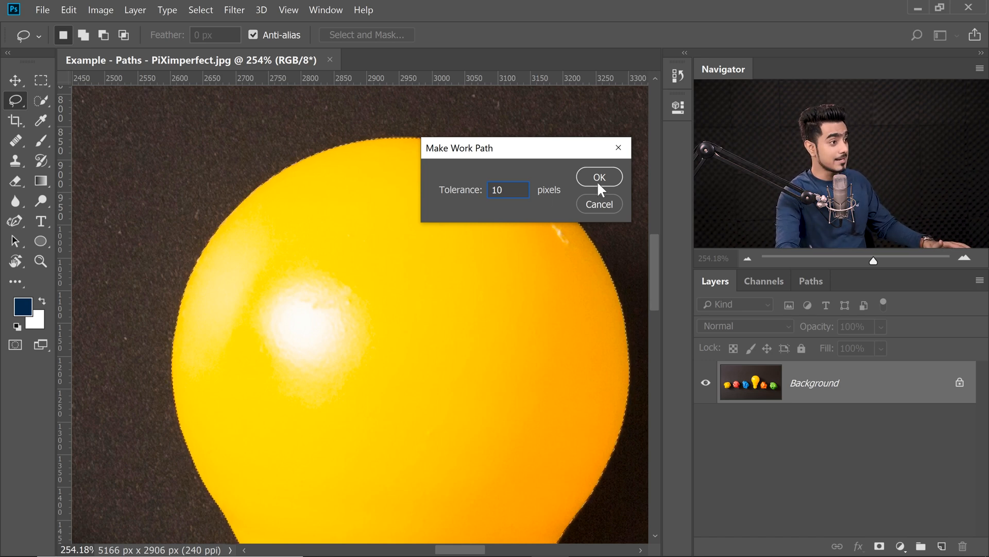
pyautogui.click(598, 177)
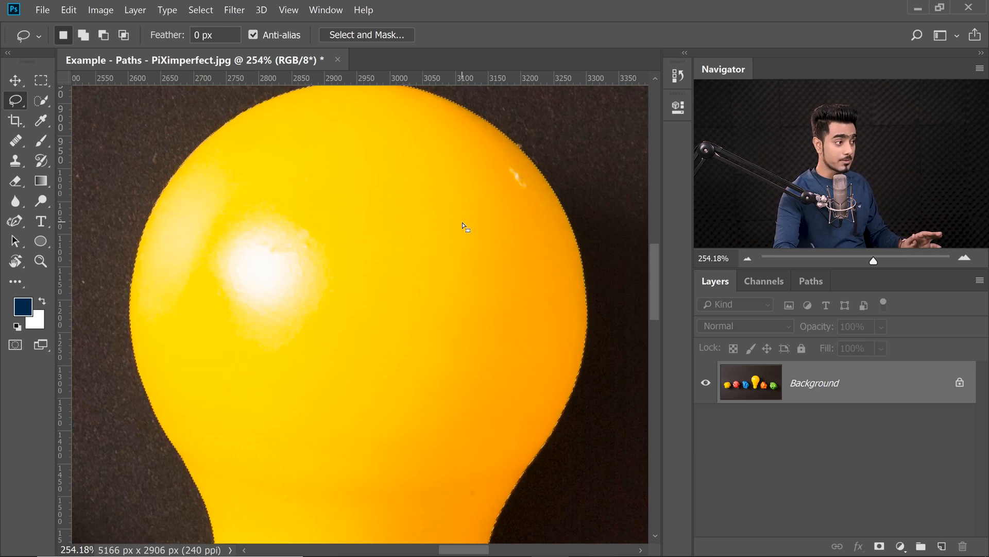
# Make a work path from the bulb selection with Tolerance kept at 1.0 pixels
pyautogui.rightClick(464, 226)
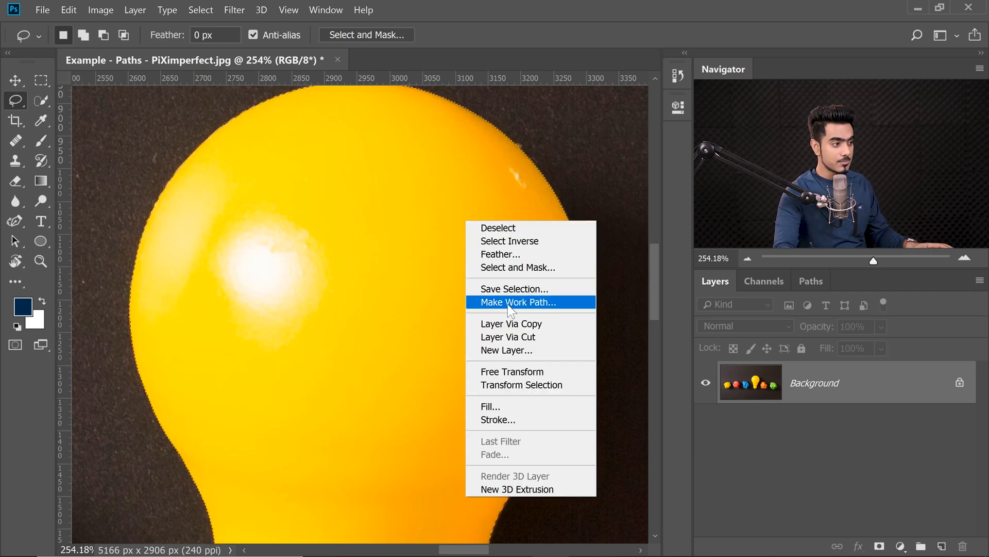
pyautogui.click(514, 301)
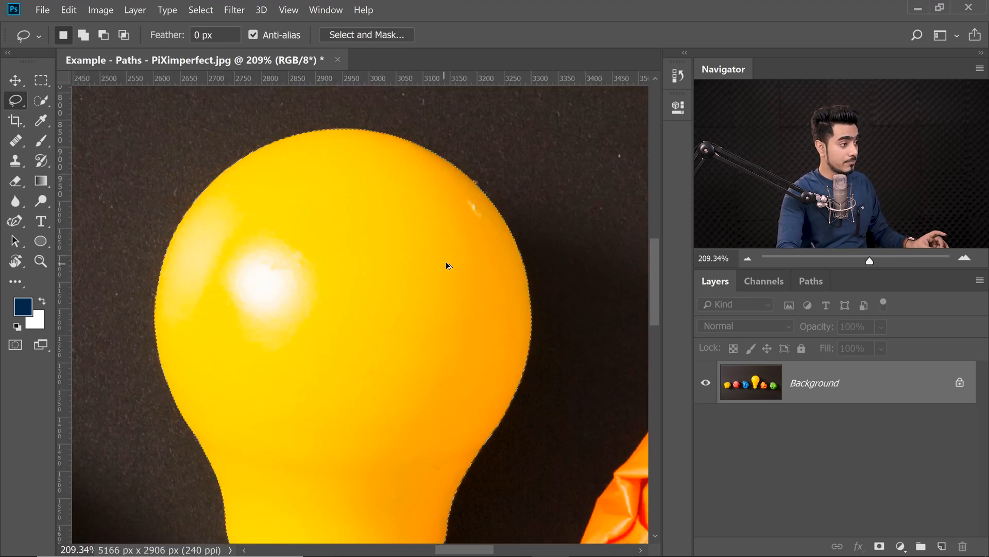
pyautogui.rightClick(448, 265)
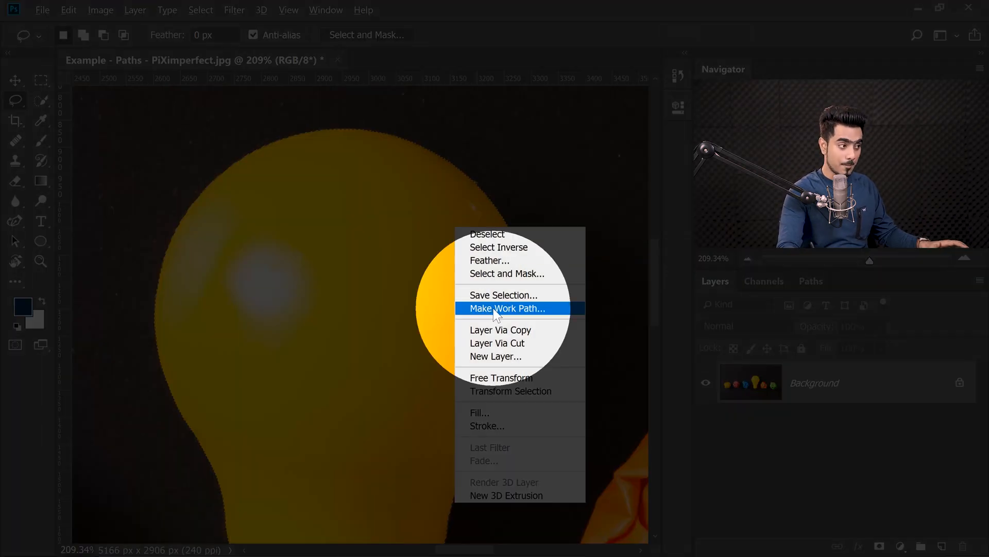
pyautogui.click(507, 308)
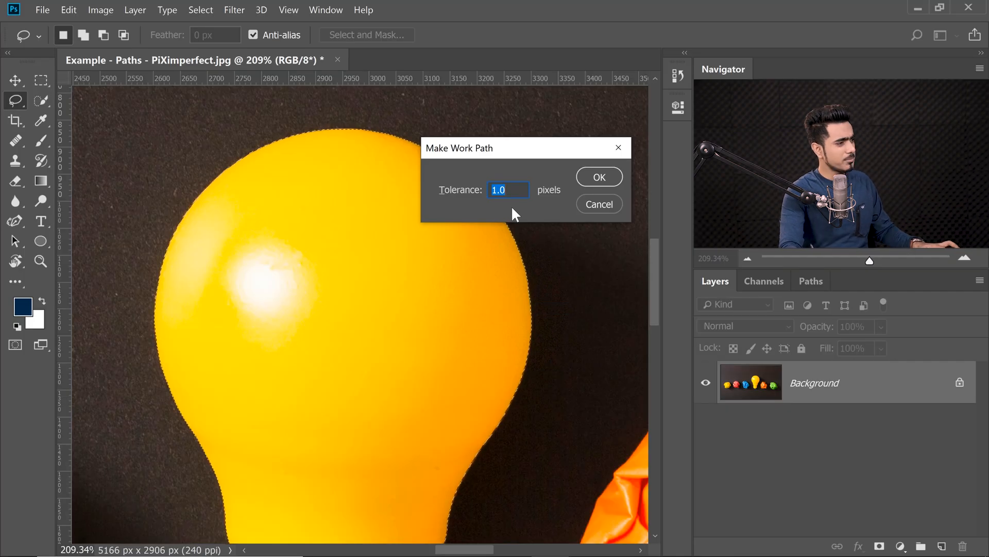
pyautogui.click(598, 177)
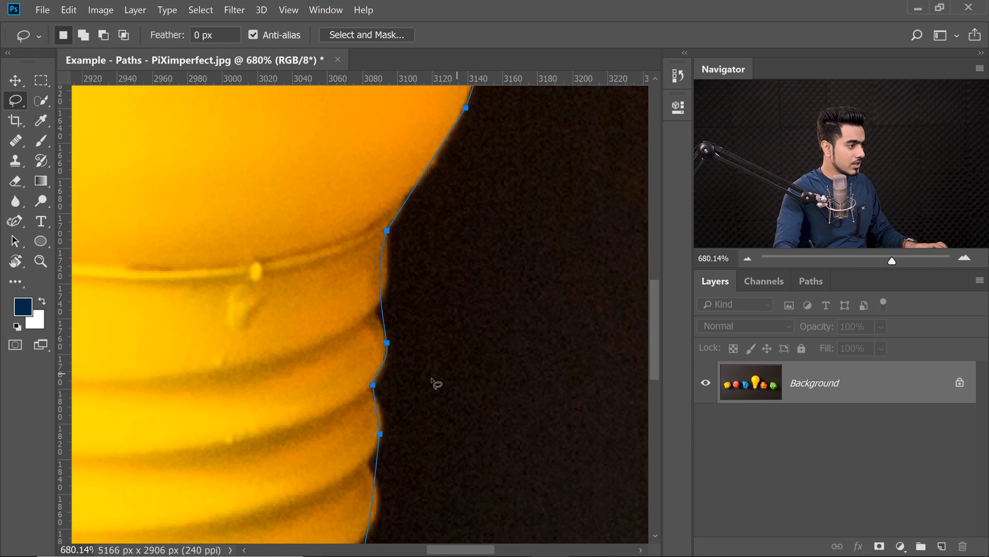
pyautogui.moveTo(444, 362)
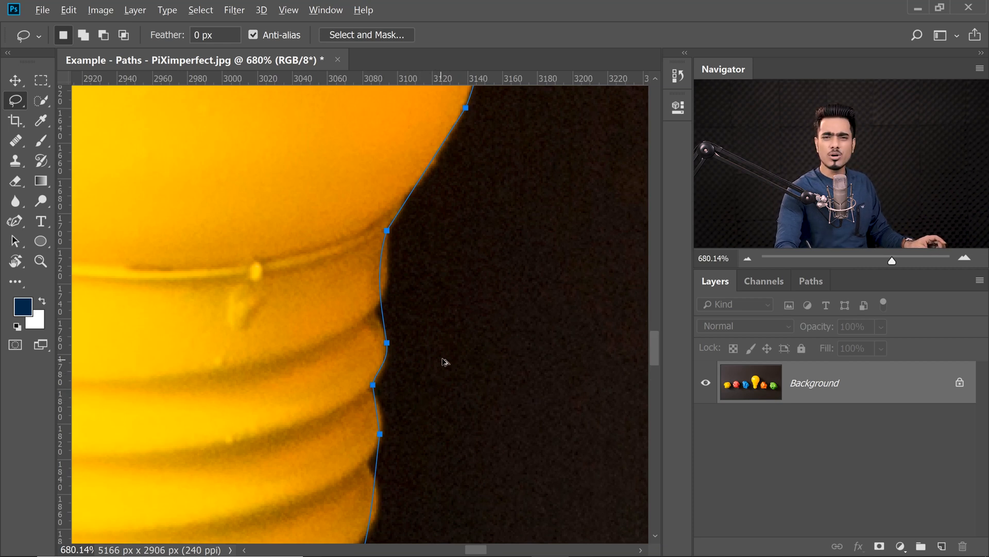
# Rebuild the bulb work path at 2-pixel tolerance for fewer anchor points
pyautogui.rightClick(442, 361)
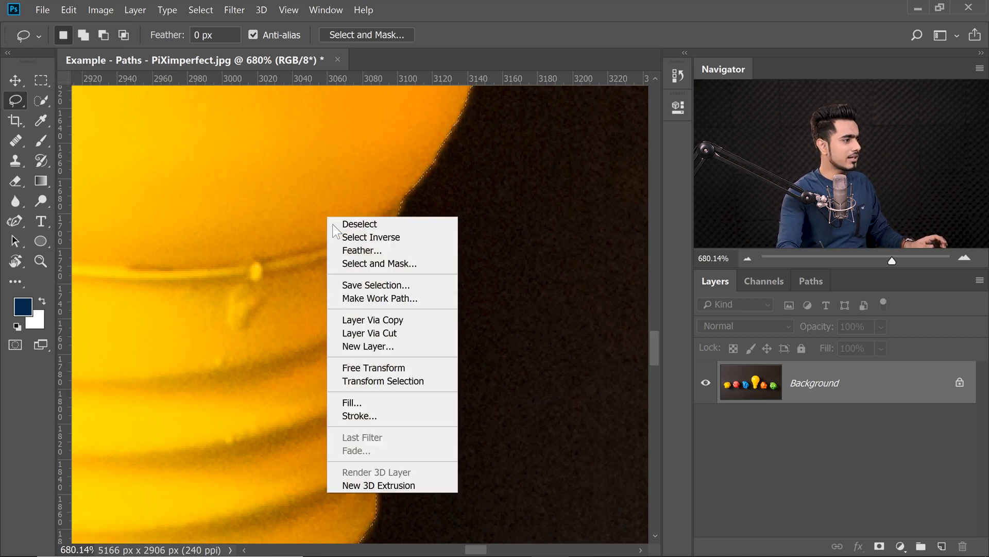
pyautogui.click(377, 299)
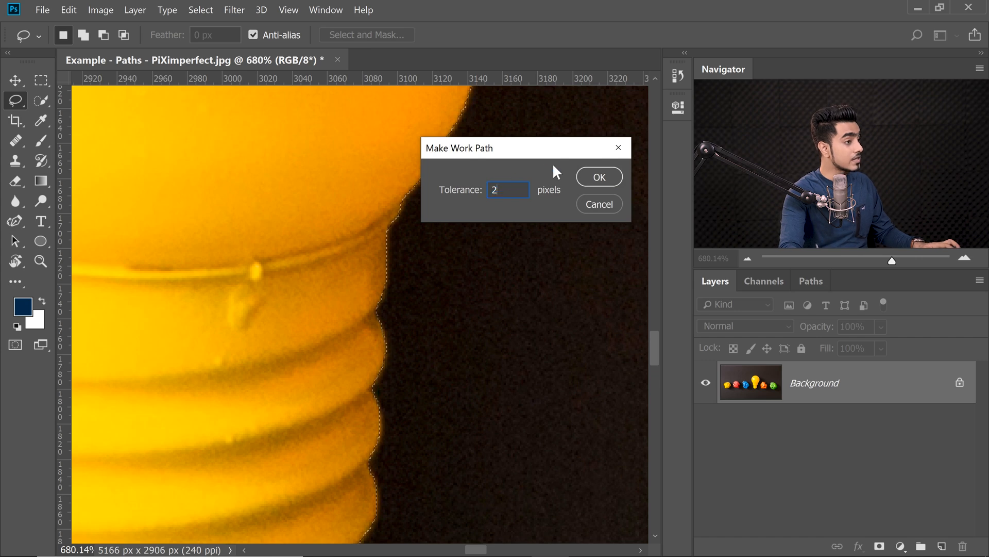
pyautogui.click(598, 177)
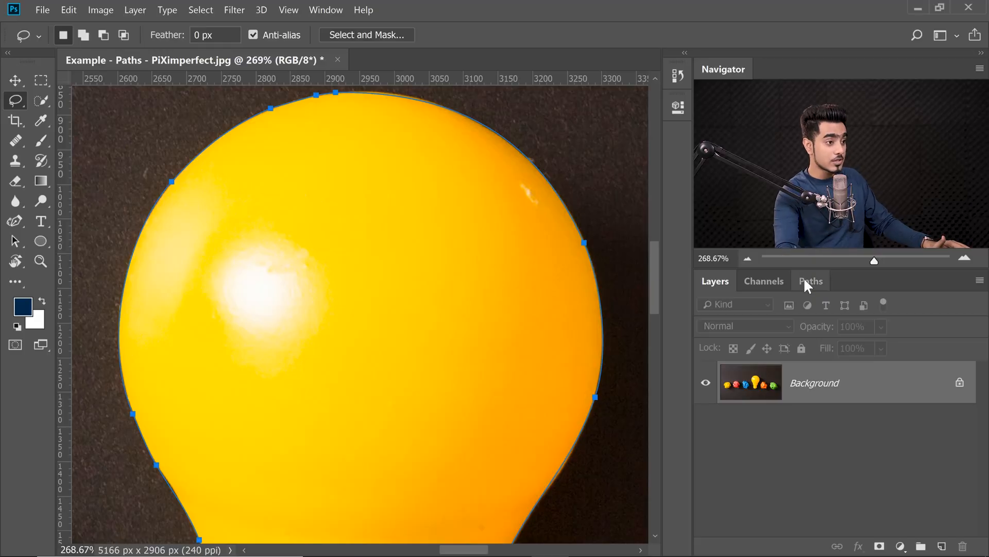
# Save the Work Path in the Paths panel under the name 'bulb'
pyautogui.click(812, 280)
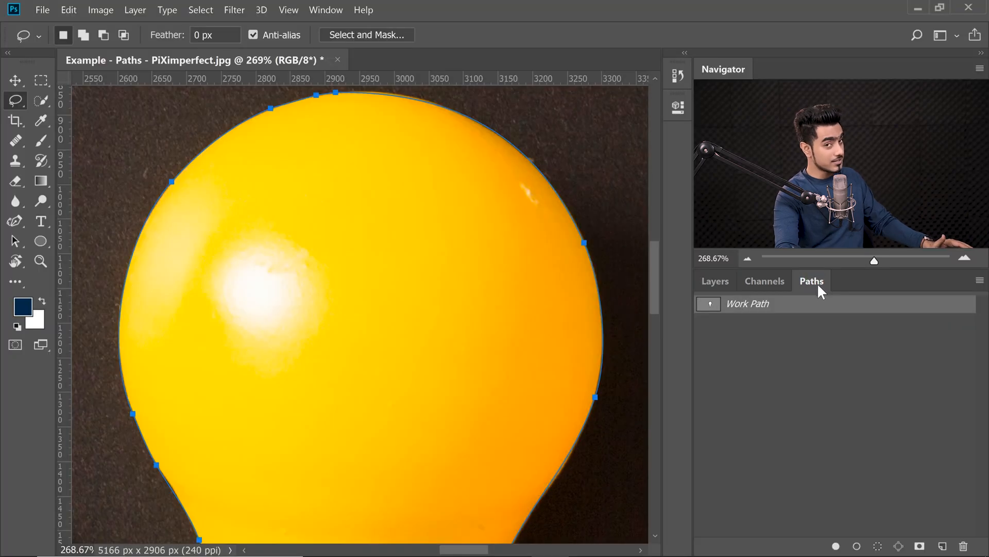
pyautogui.click(325, 9)
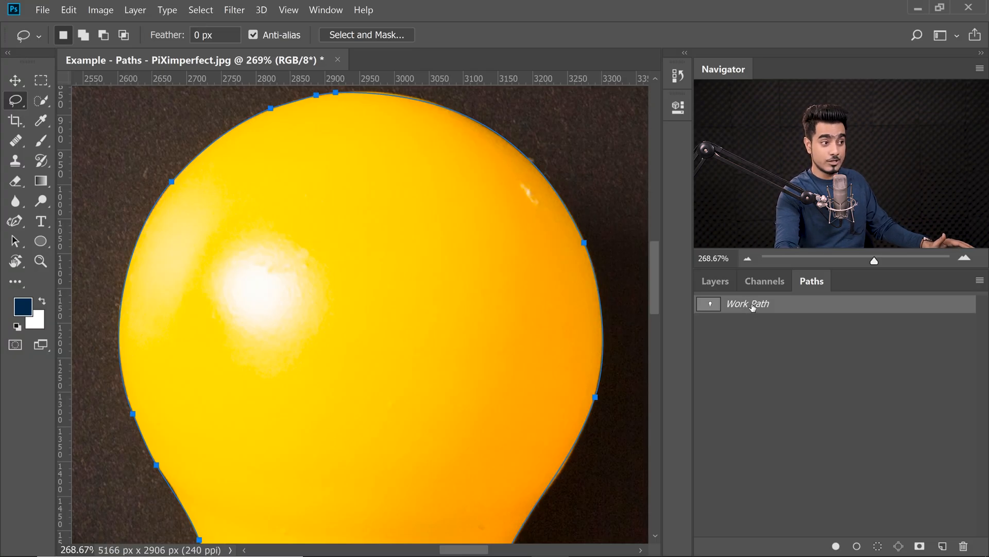
pyautogui.doubleClick(747, 303)
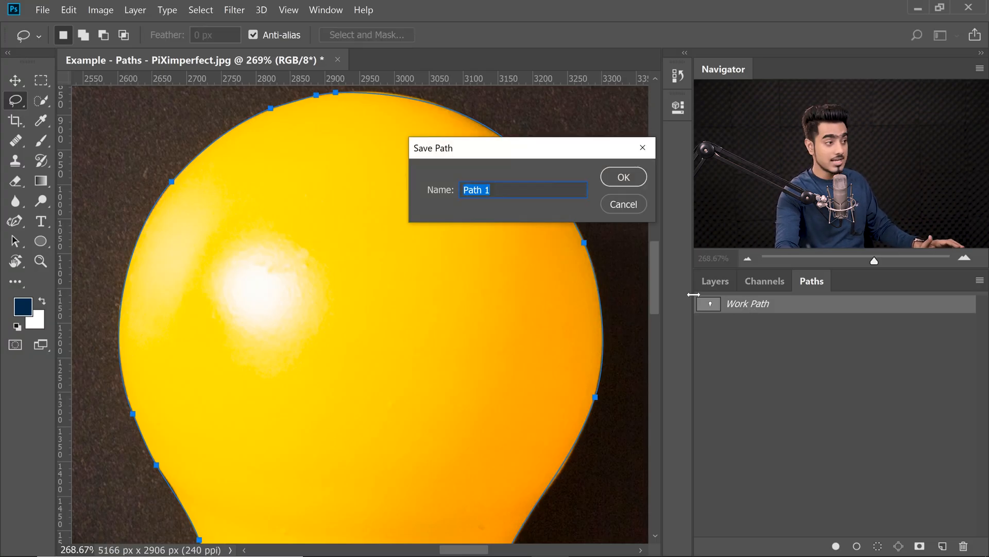
pyautogui.write('bul')
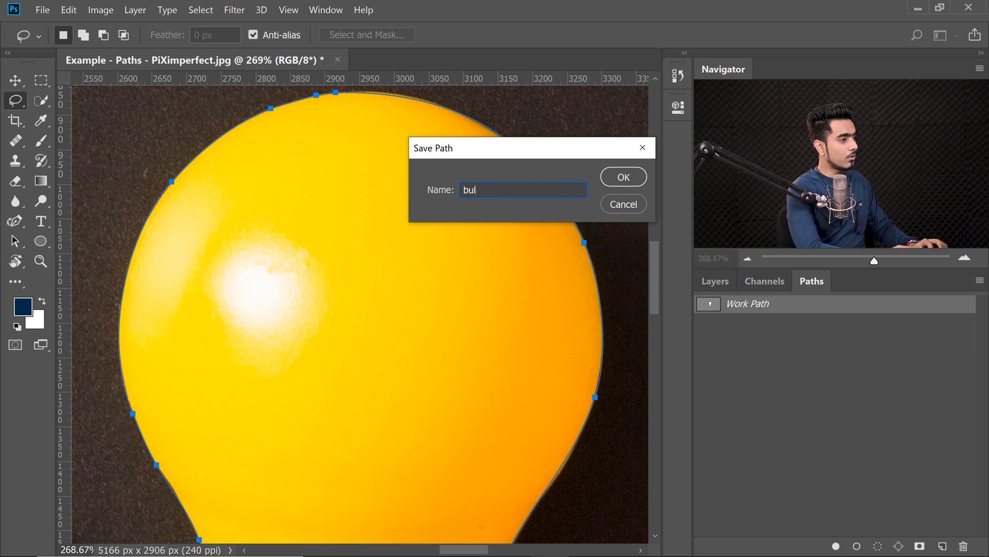
pyautogui.click(622, 176)
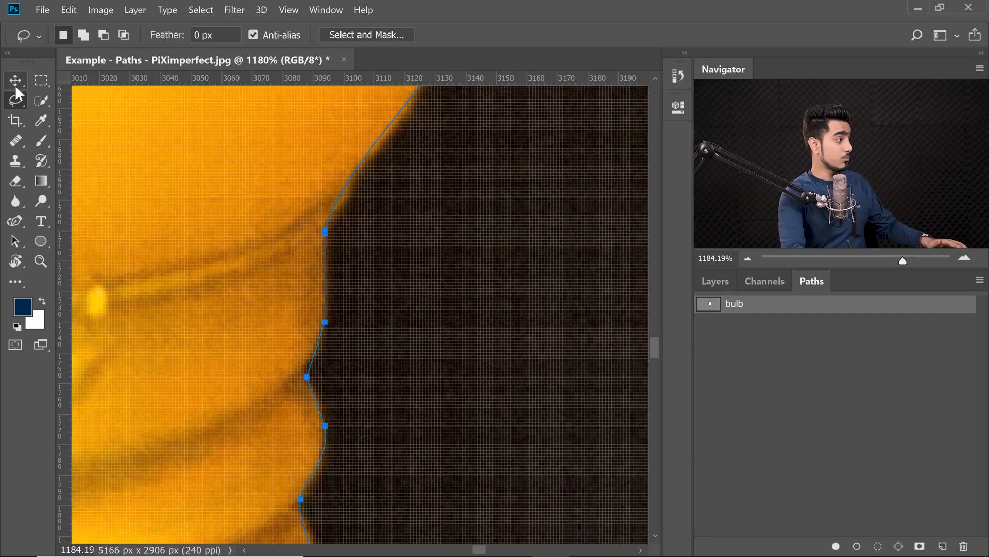
# Move a bulb path anchor point with Direct Selection to follow the edge
pyautogui.click(15, 81)
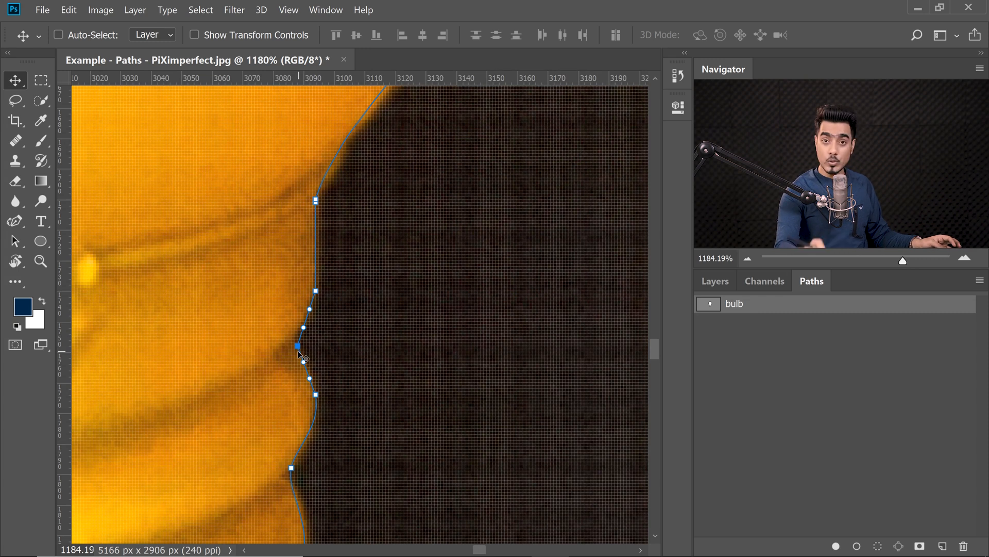
pyautogui.click(58, 34)
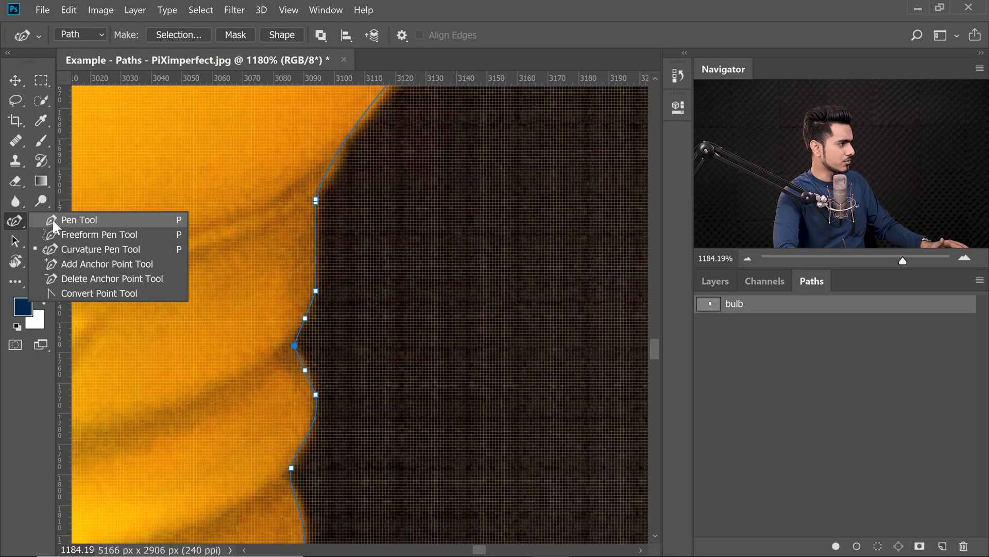
# Trace the bulb path around the neck and threaded screw base with the Pen tool
pyautogui.click(79, 219)
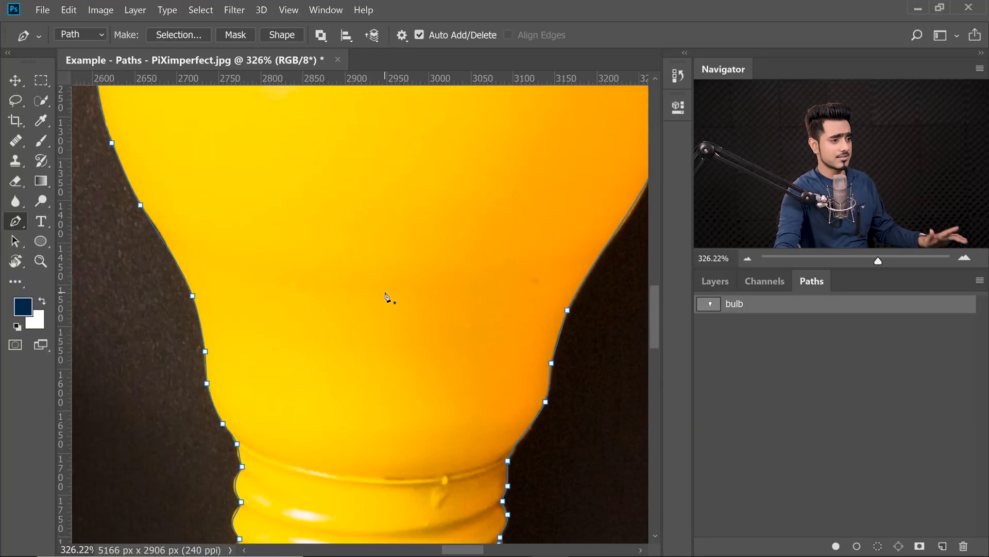
pyautogui.click(714, 281)
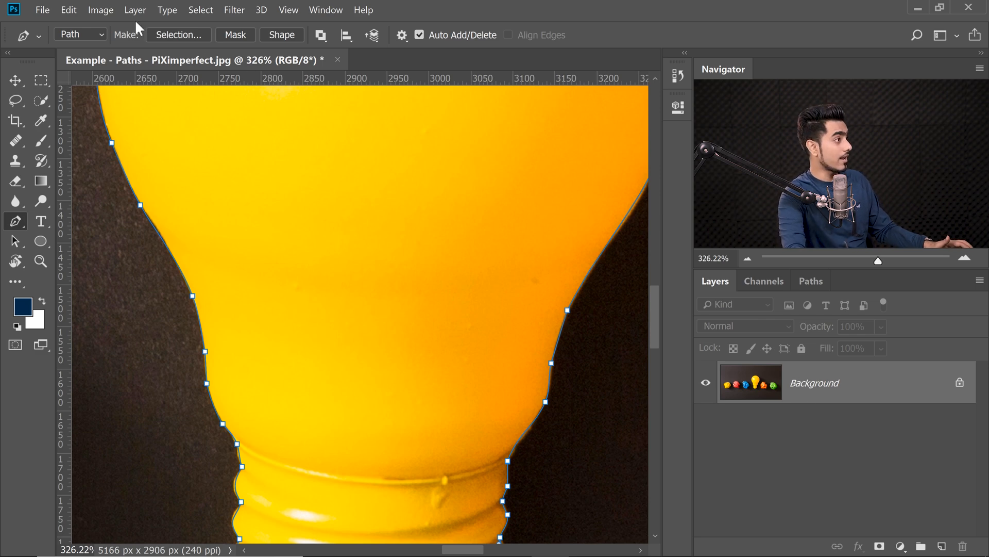
# Add a vector mask from the bulb path to Layer 0 with Layer > Vector Mask > Current Path
pyautogui.click(135, 9)
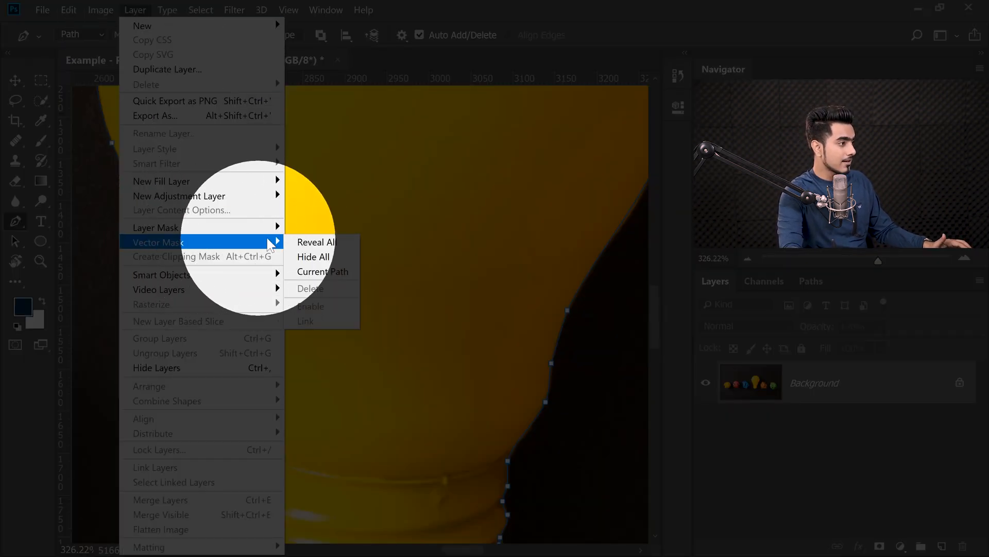
pyautogui.moveTo(321, 272)
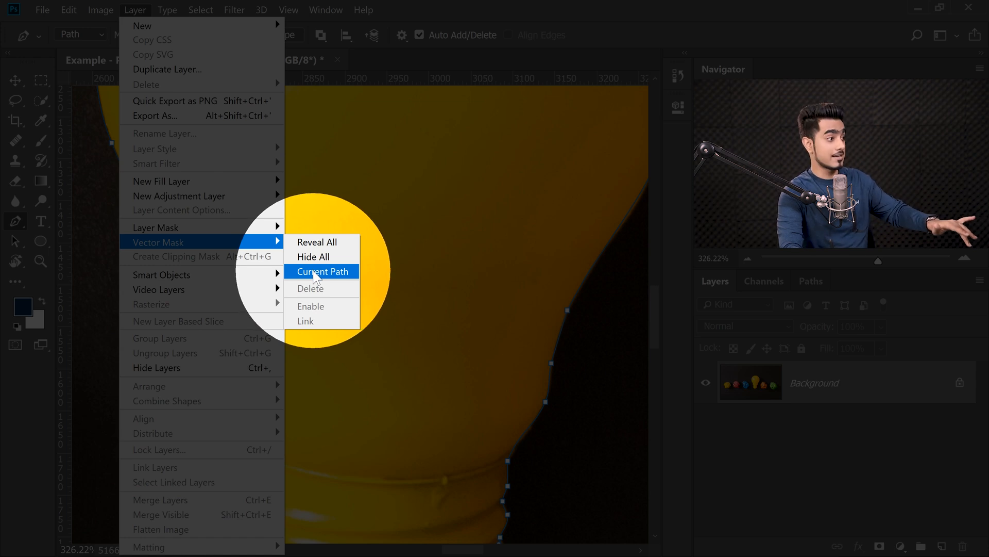
pyautogui.click(322, 271)
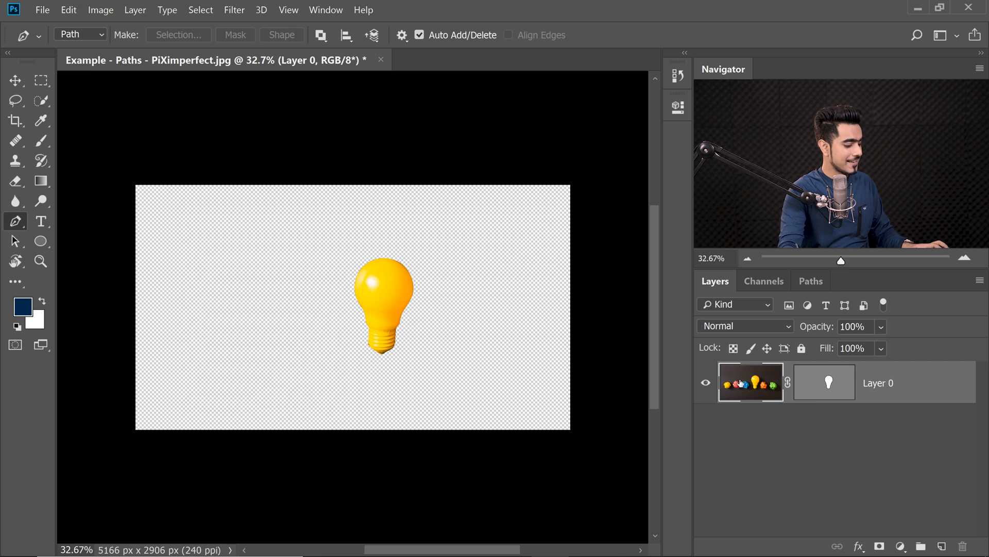
# List the fill and adjustment layer options above the masked Layer 0
pyautogui.press('ctrl+t')
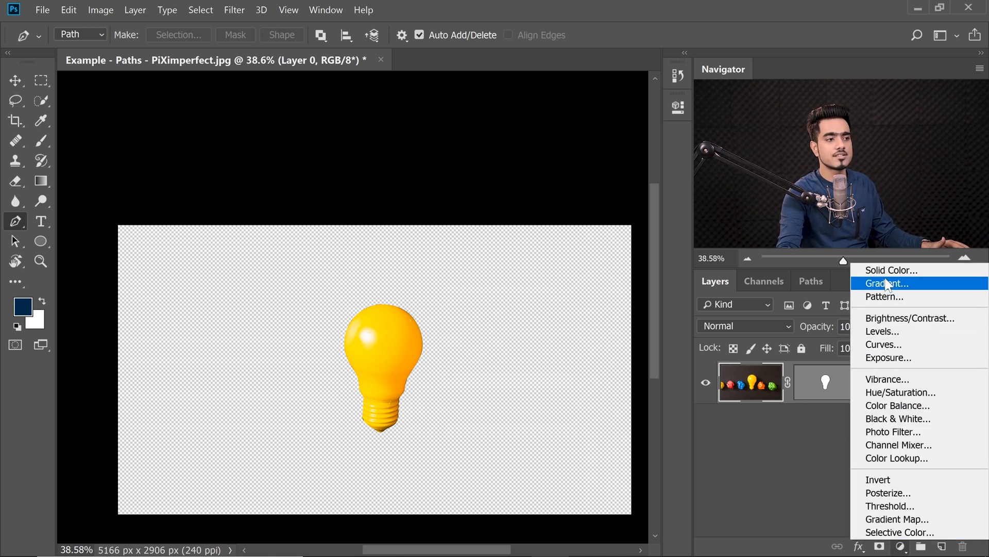
# Add a light pink Solid Color fill layer behind the cut-out bulb
pyautogui.click(891, 270)
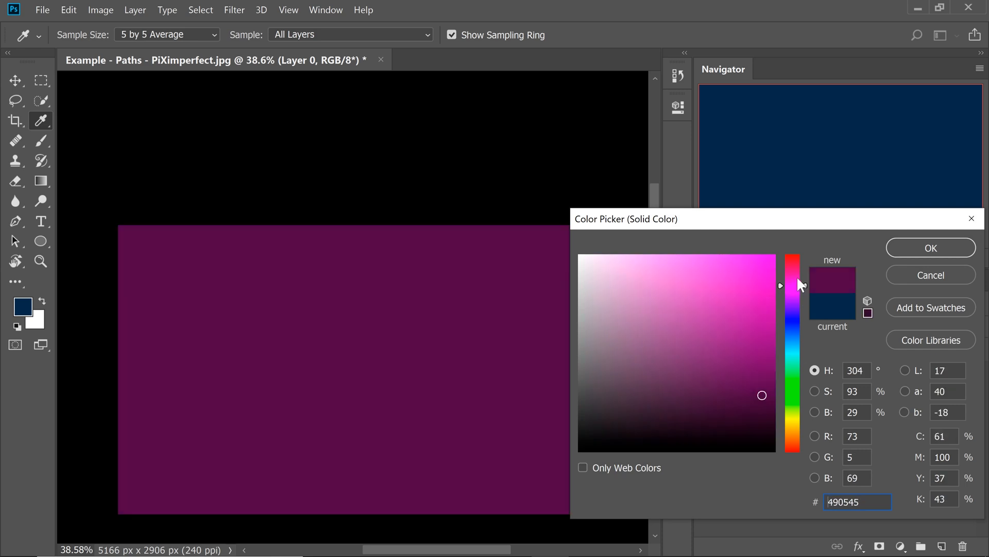
pyautogui.click(646, 263)
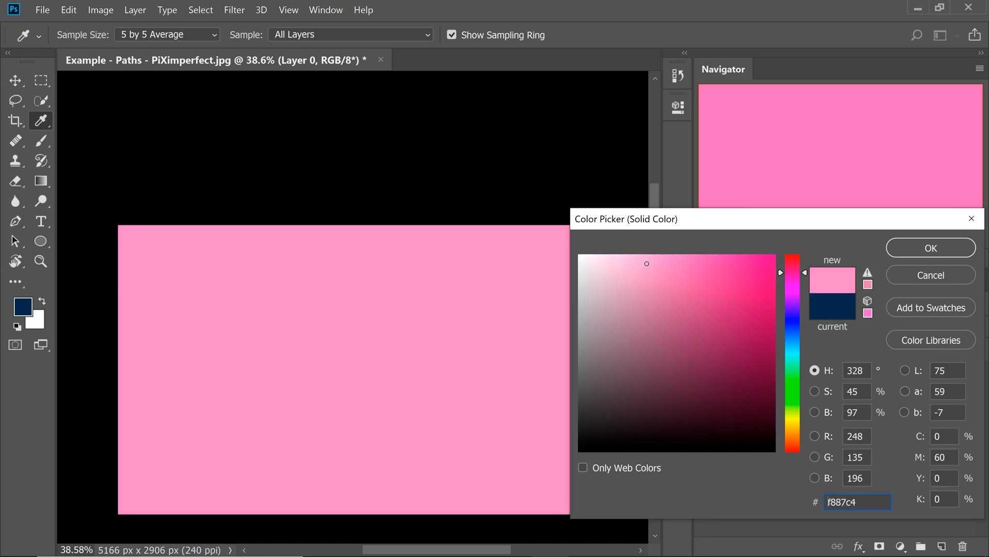
pyautogui.click(930, 247)
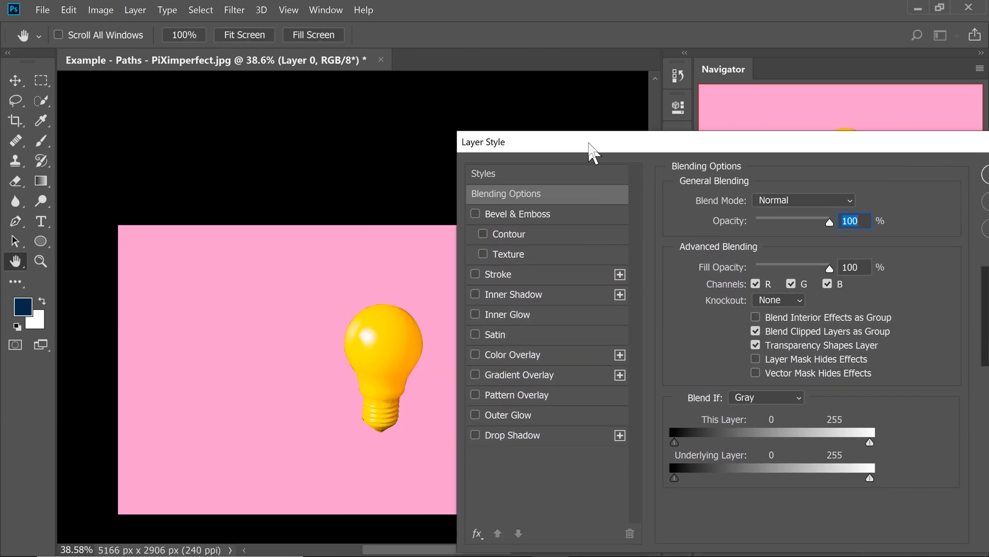
pyautogui.moveTo(544, 420)
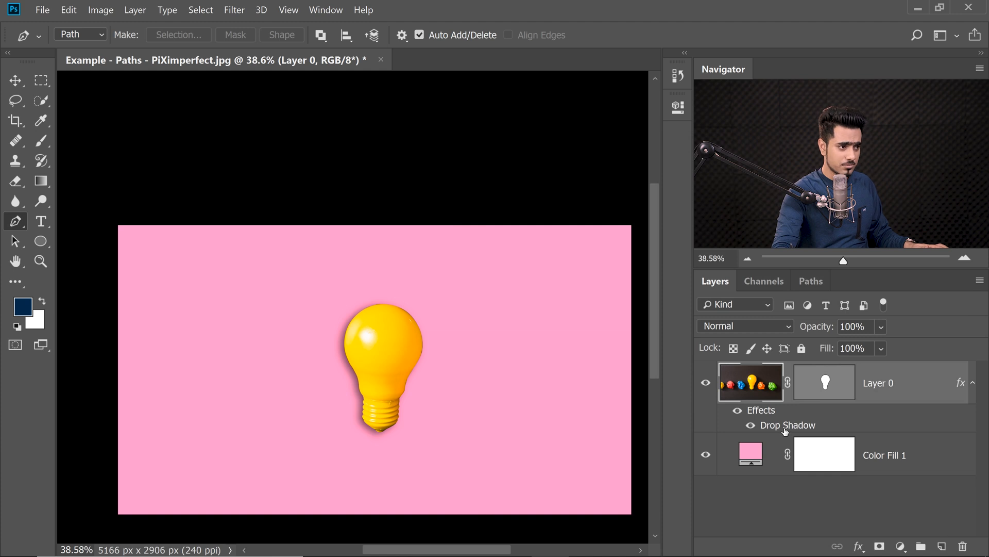
# Push the bulb's drop shadow down-right, softening it with a larger blur and lower opacity
pyautogui.doubleClick(787, 425)
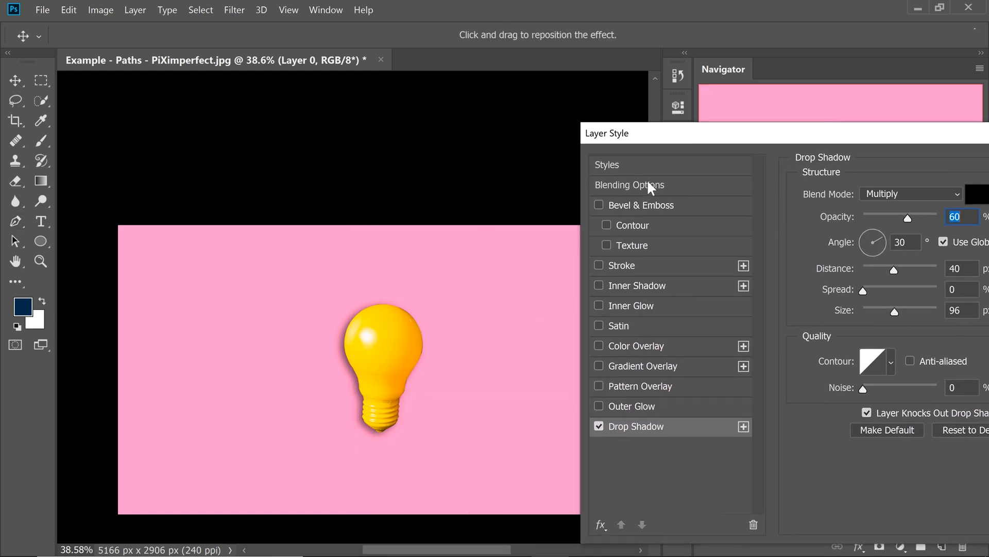
pyautogui.moveTo(378, 366); pyautogui.dragTo(394, 433)
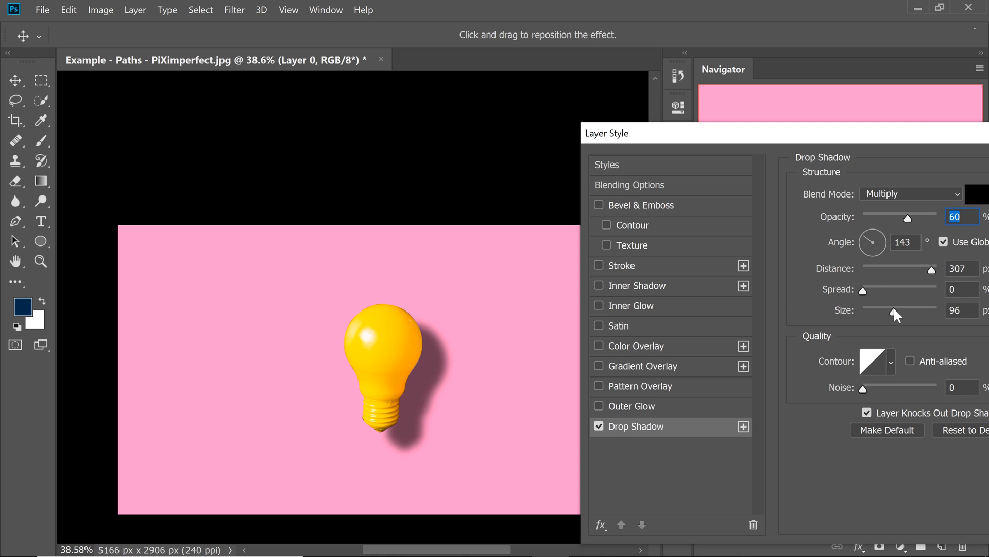
pyautogui.moveTo(908, 217); pyautogui.dragTo(863, 217)
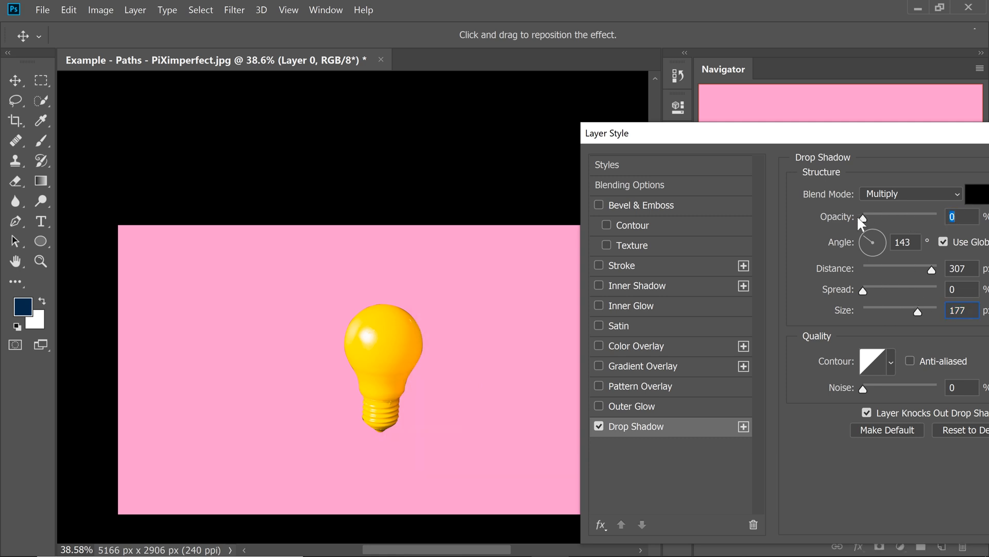
pyautogui.moveTo(864, 217); pyautogui.dragTo(880, 217)
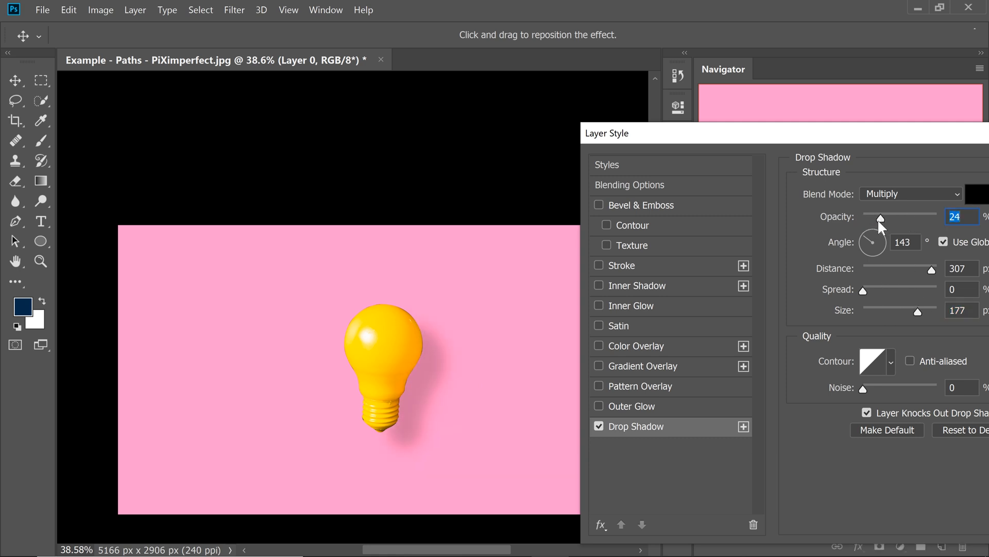
pyautogui.moveTo(745, 435)
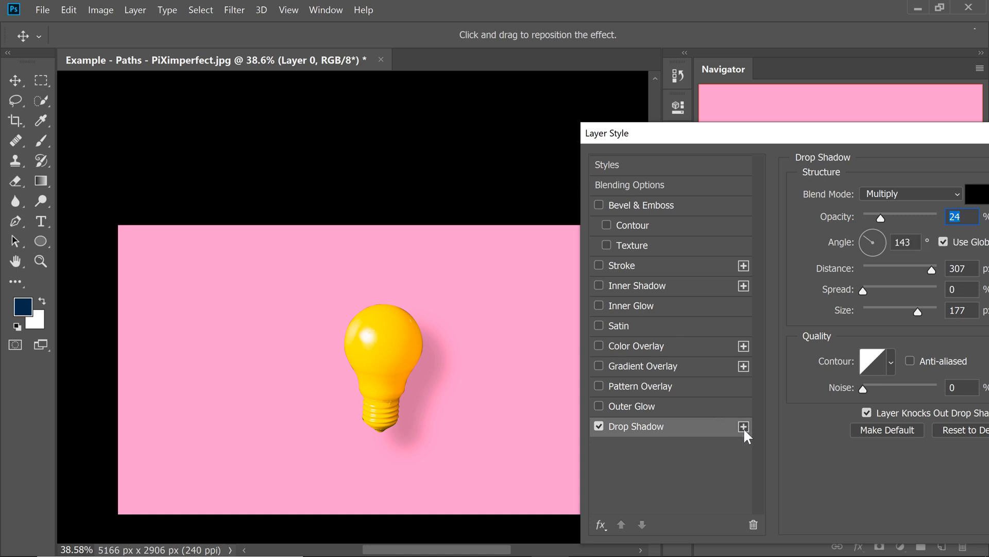
# Add another drop shadow that sits closer to the bulb and is somewhat darker
pyautogui.click(743, 426)
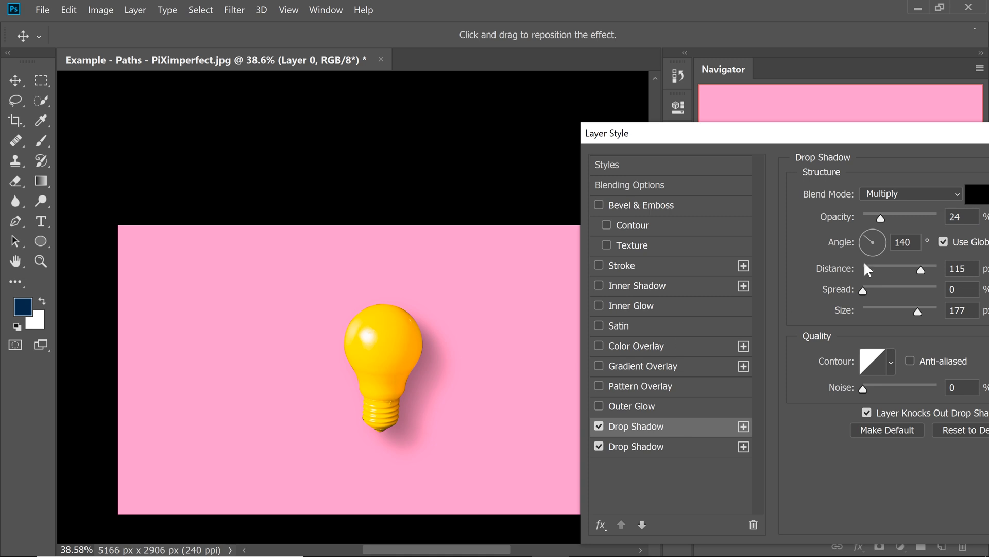
pyautogui.moveTo(931, 309); pyautogui.dragTo(912, 309)
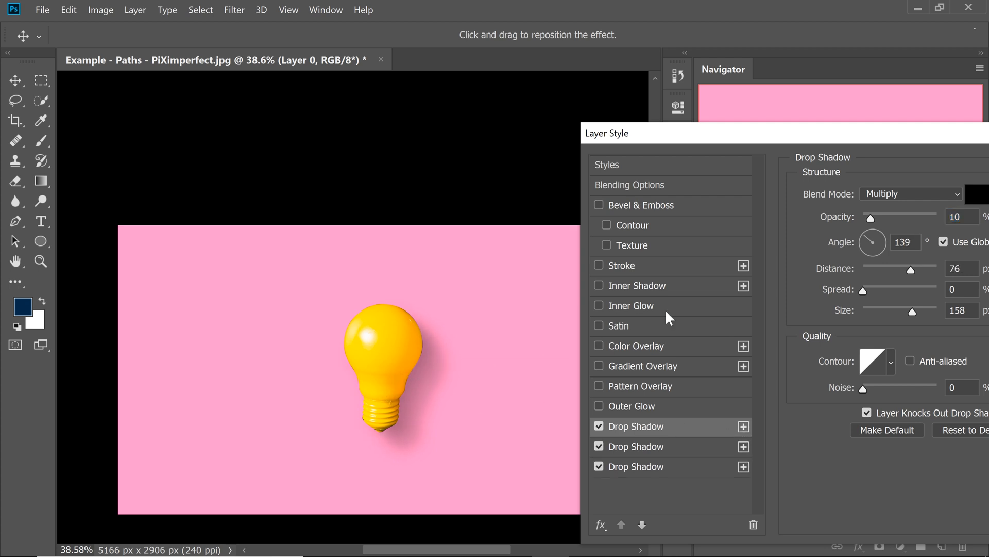
pyautogui.moveTo(870, 216); pyautogui.dragTo(883, 217)
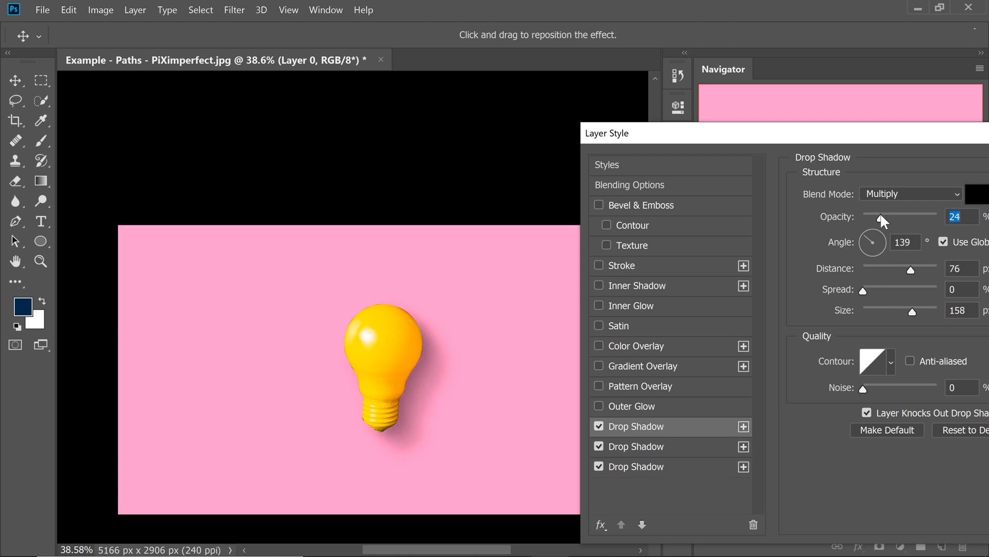
pyautogui.moveTo(930, 309); pyautogui.dragTo(893, 314)
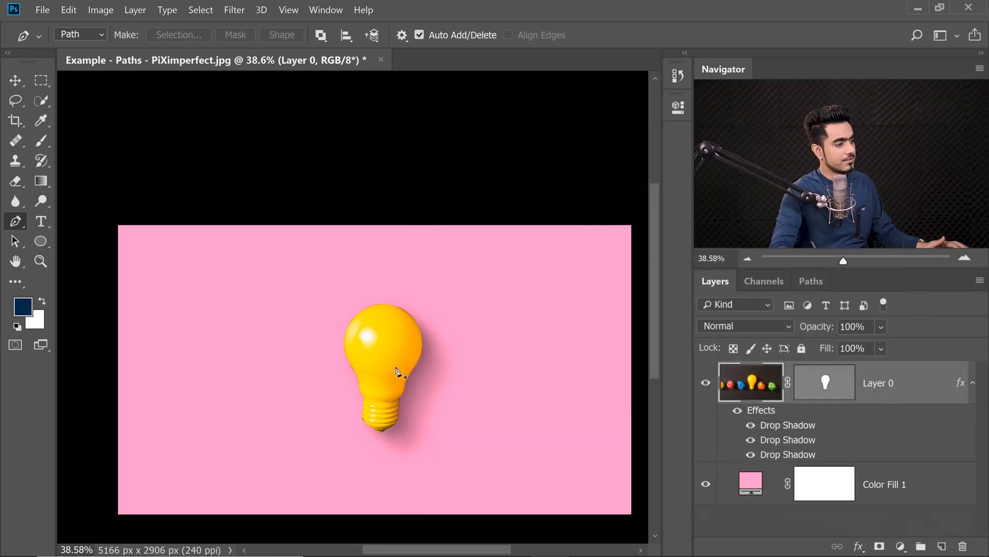
pyautogui.moveTo(675, 359)
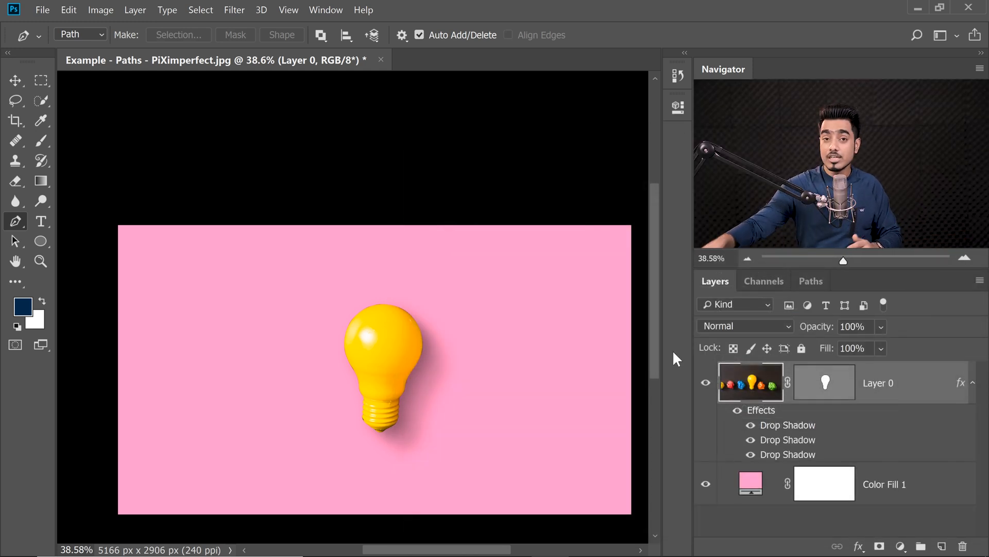